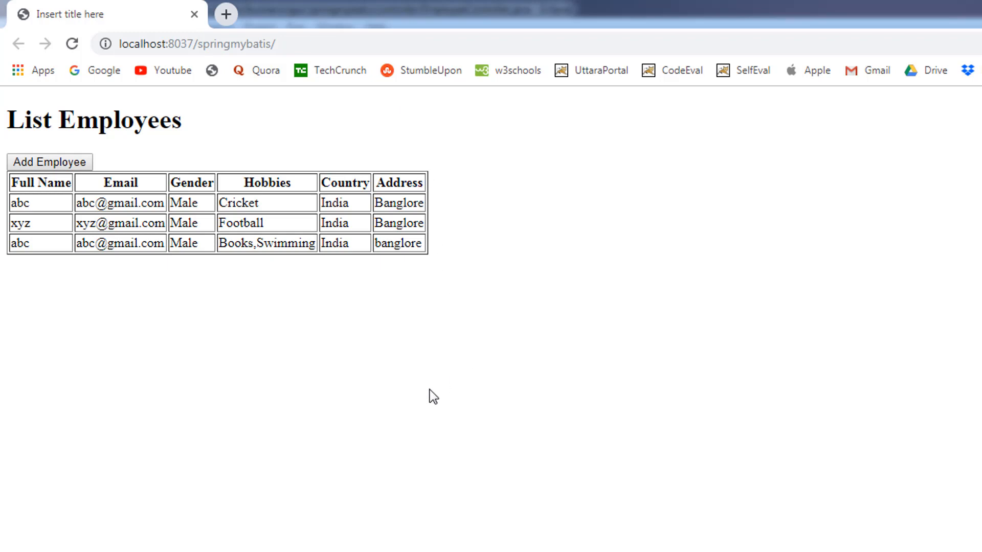
pyautogui.moveTo(446, 243)
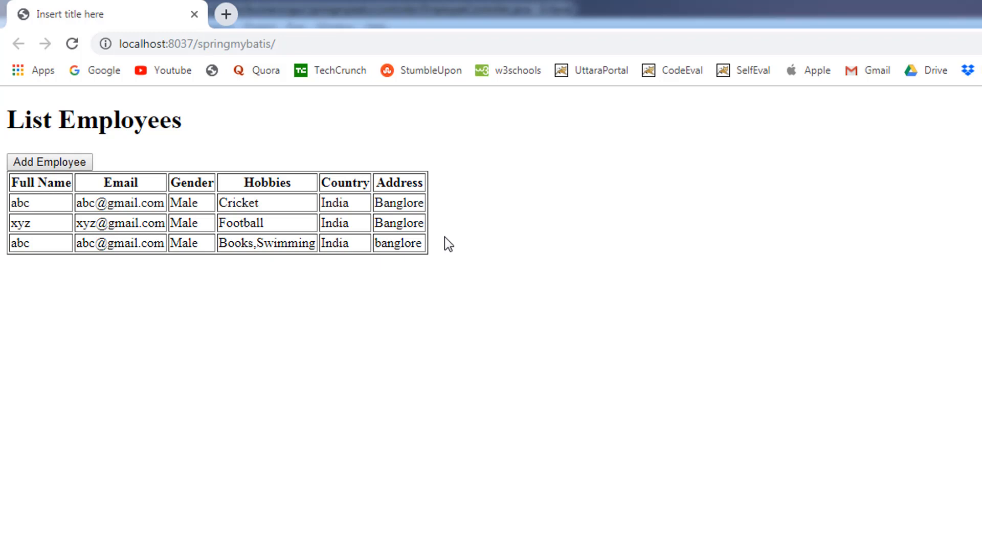
pyautogui.moveTo(460, 221)
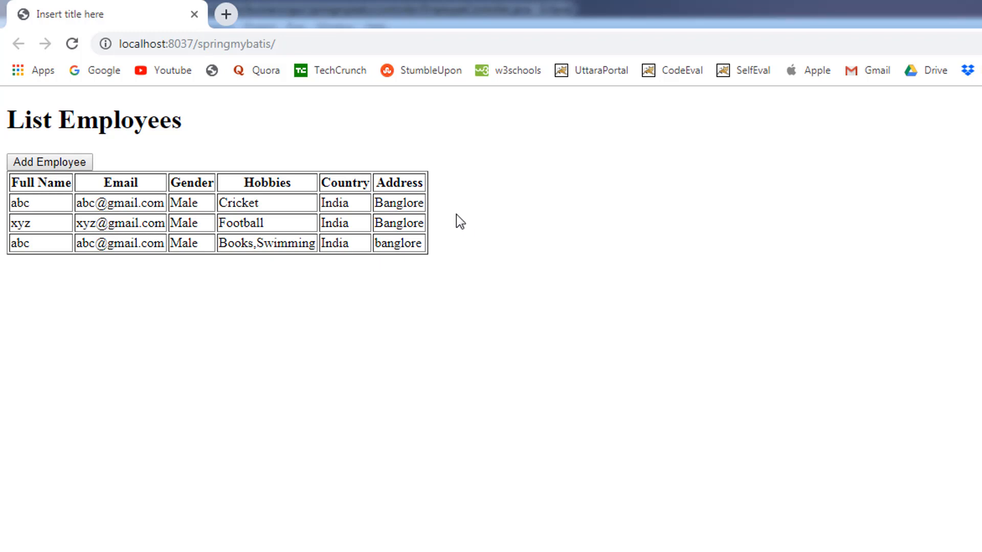
pyautogui.moveTo(165, 204)
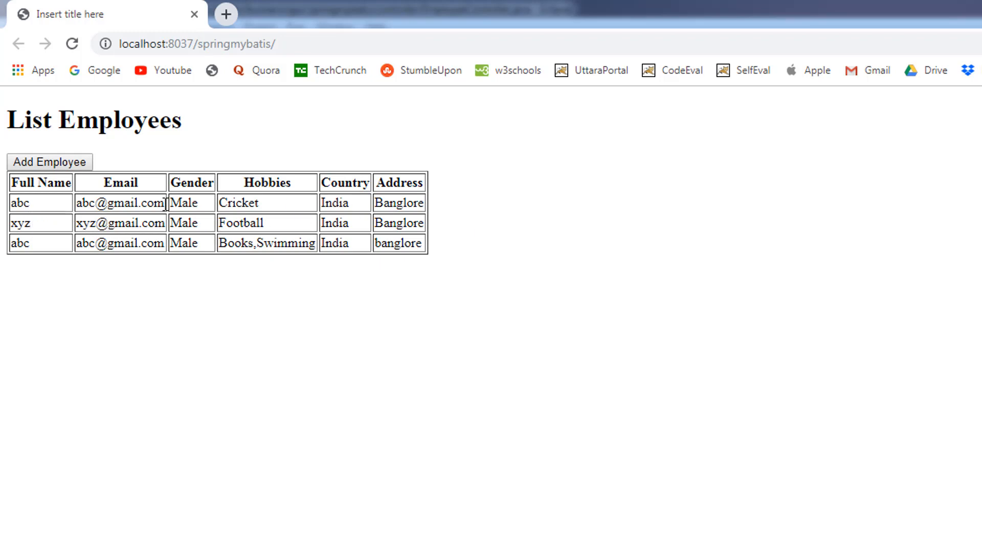
pyautogui.moveTo(354, 210)
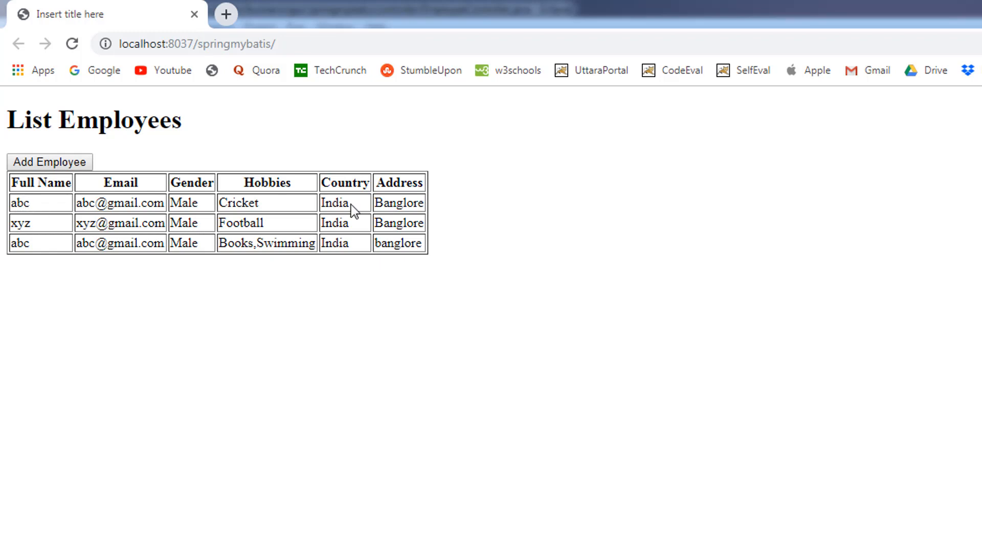
pyautogui.moveTo(450, 212)
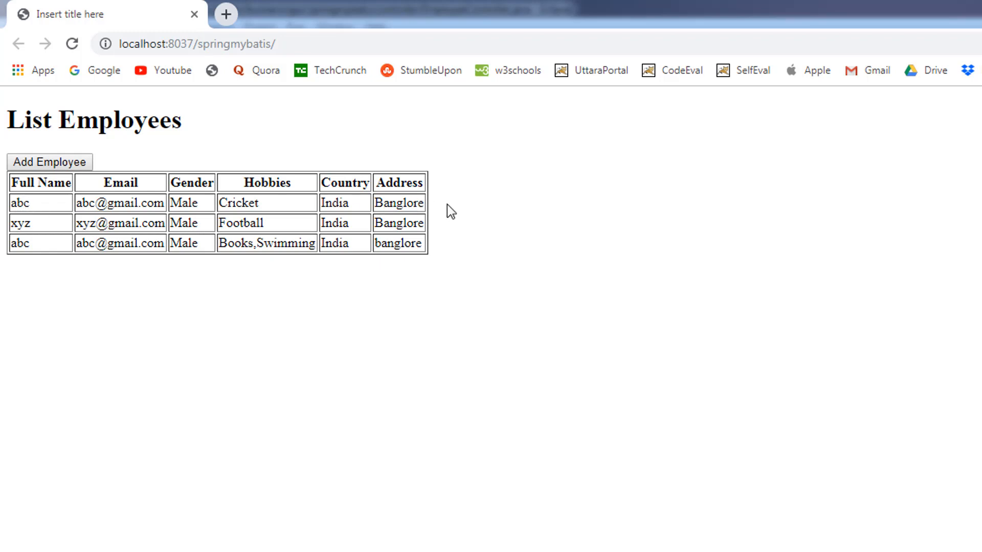
pyautogui.moveTo(457, 204)
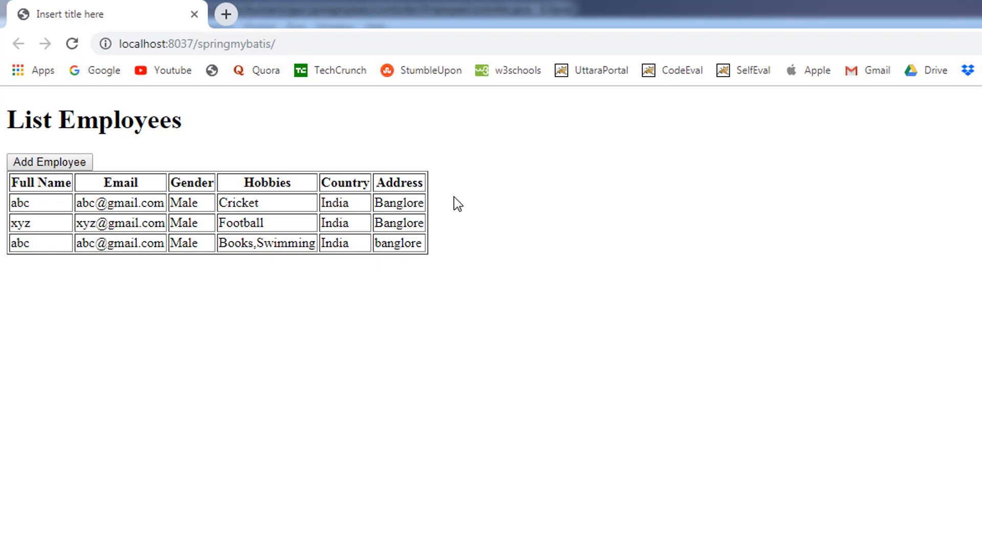
pyautogui.moveTo(462, 207)
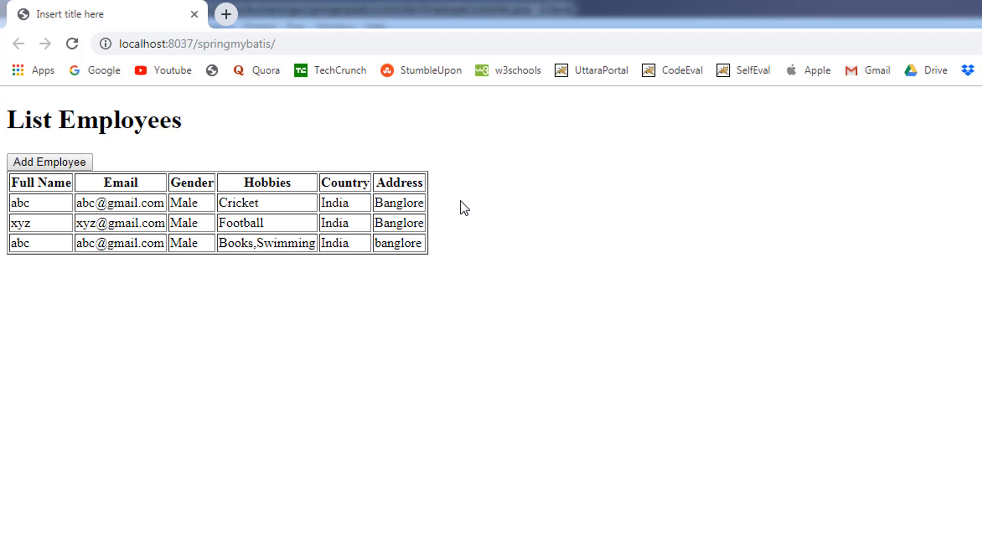
pyautogui.moveTo(183, 256)
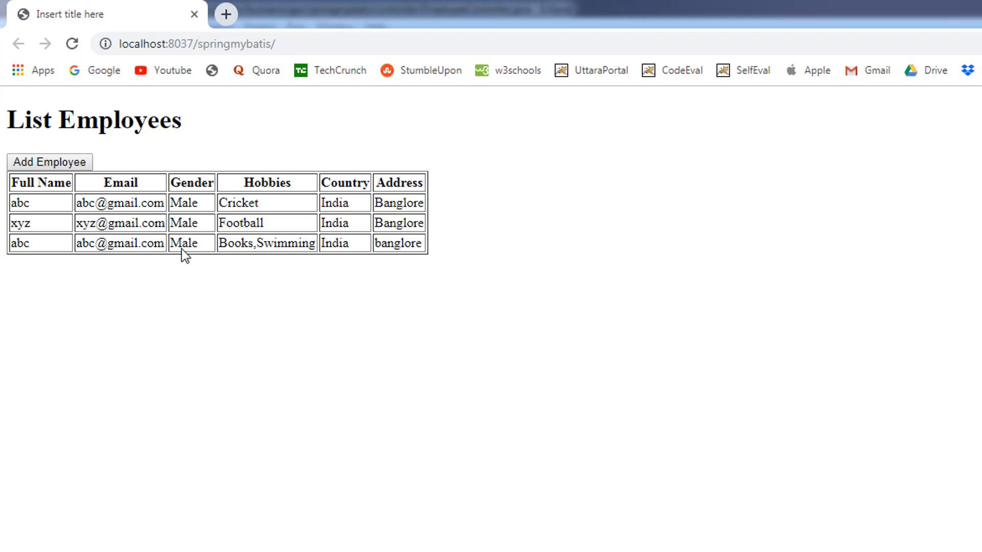
pyautogui.moveTo(466, 276)
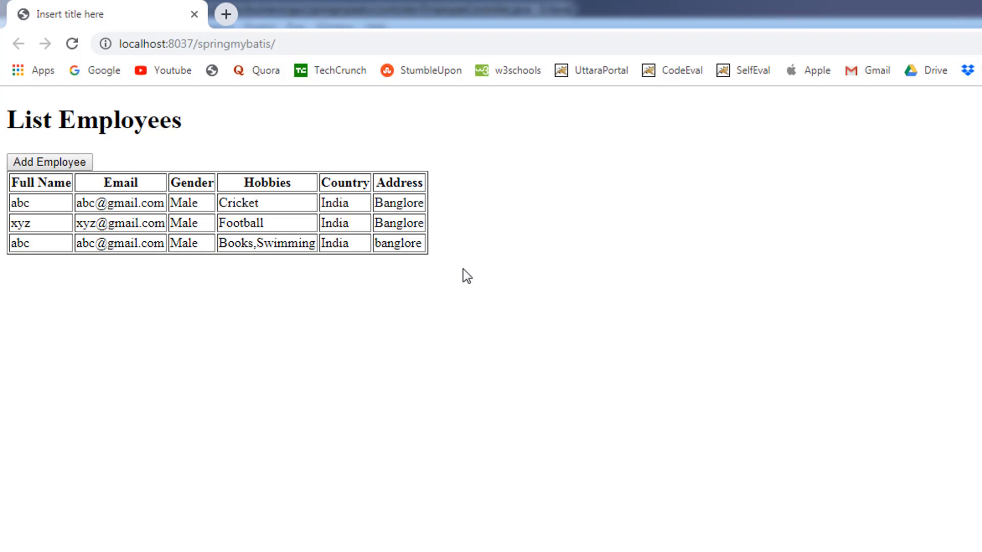
pyautogui.moveTo(437, 176)
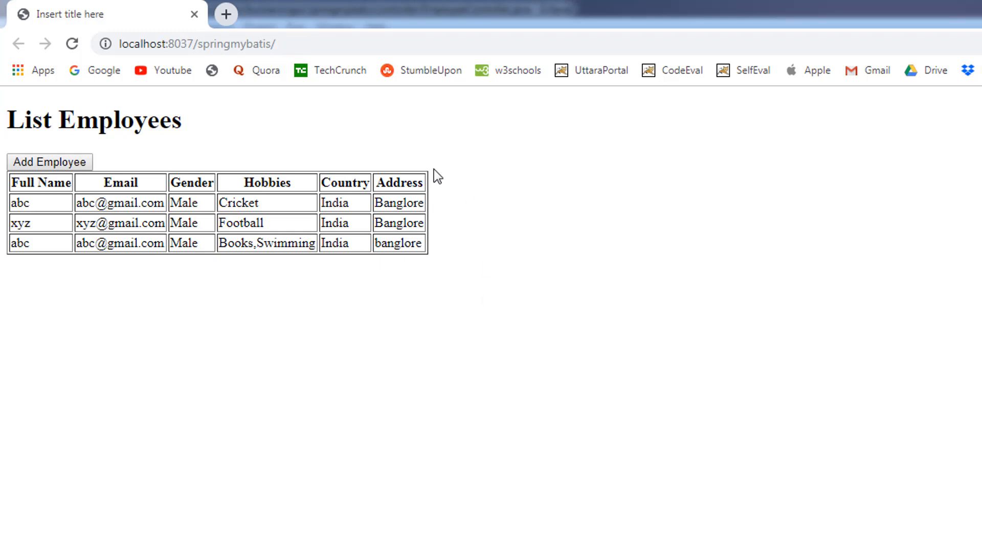
pyautogui.moveTo(447, 405)
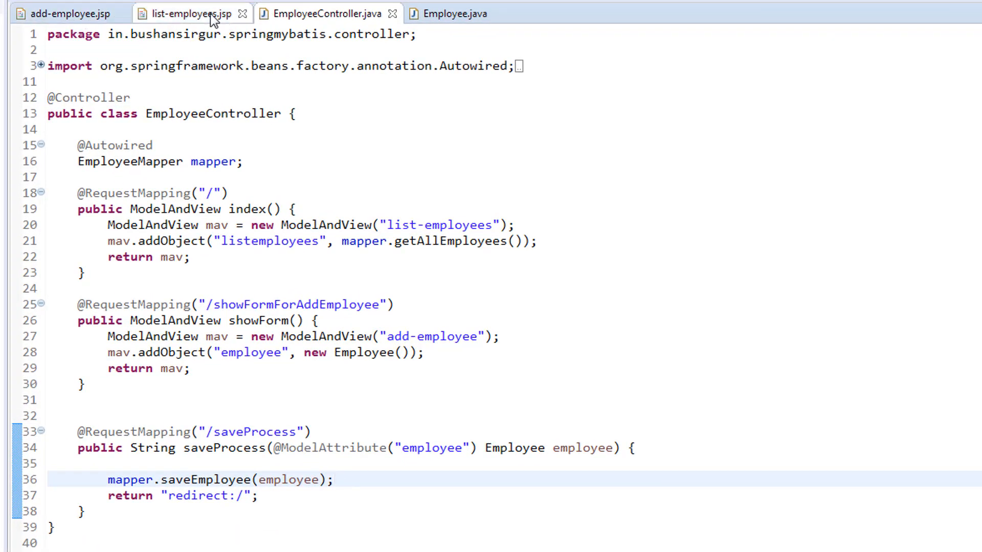
# - In list-employees.jsp, add an Actions header column and an empty cell in each employee row
pyautogui.click(188, 13)
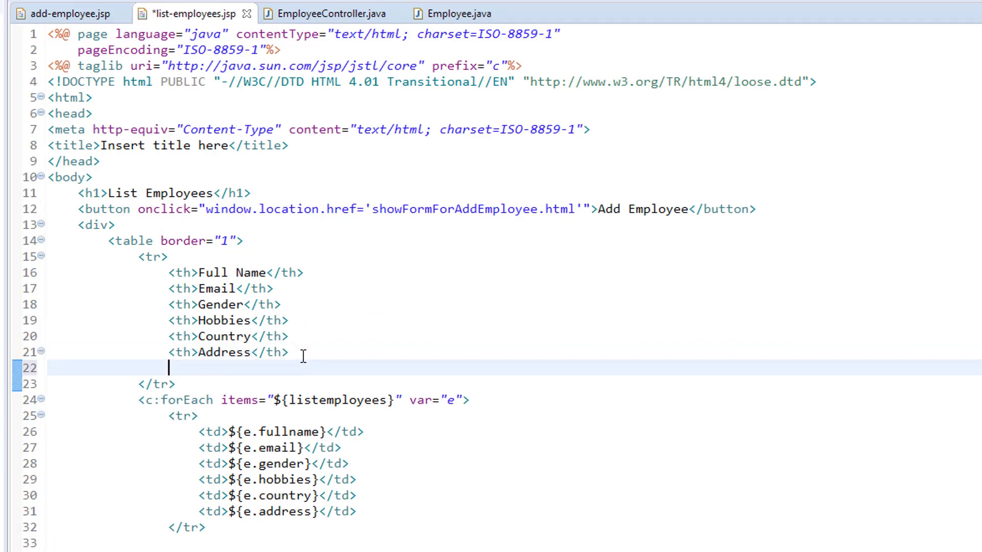
pyautogui.write('<th>Address</th>')
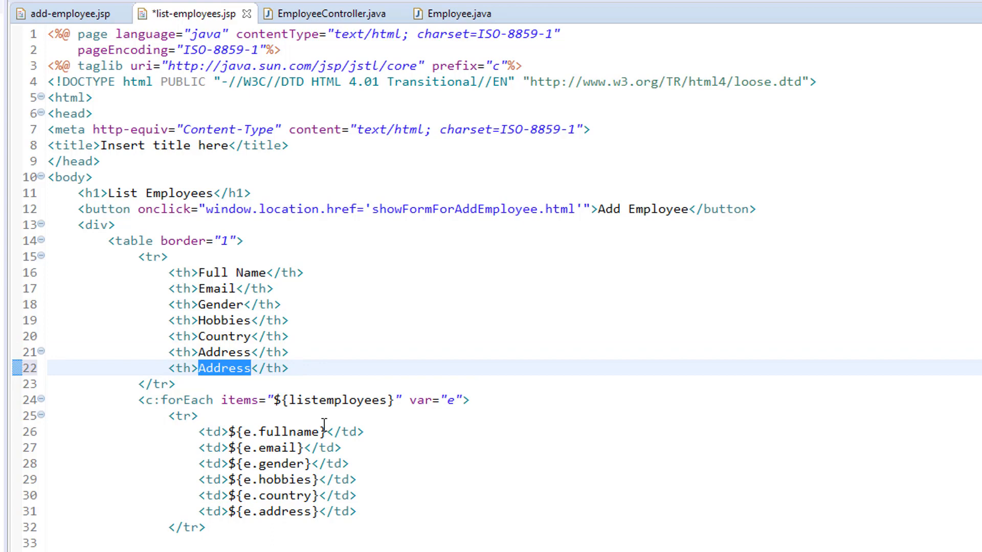
pyautogui.write('Action')
pyautogui.write('<td></td>')
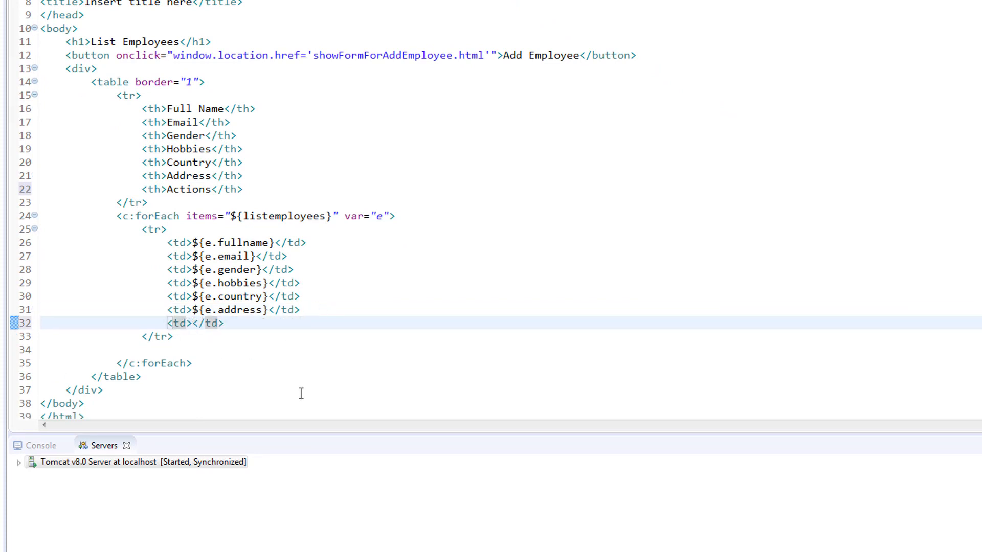
# - Put <a href="#">Delete</a> inside each row's Actions cell
pyautogui.write('D')
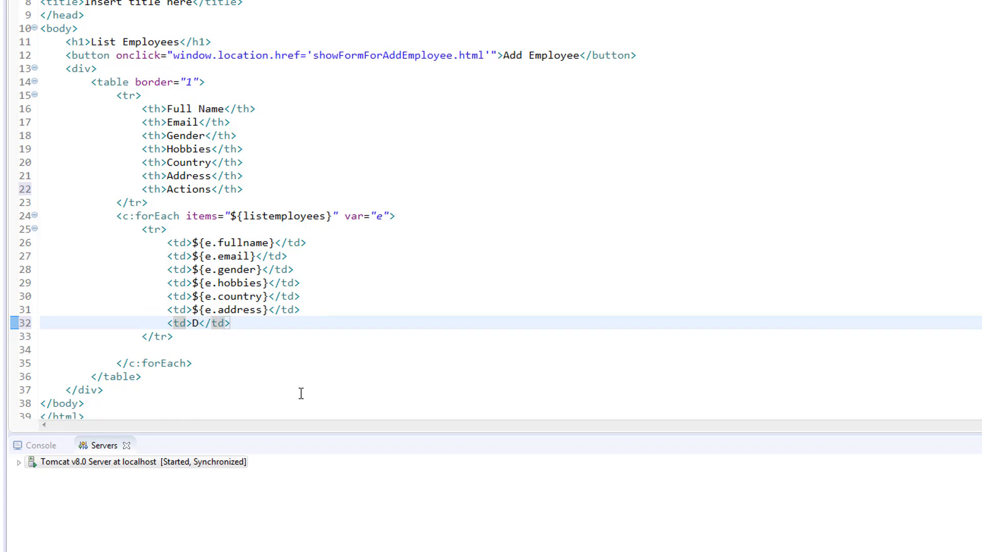
pyautogui.write('<a></a>')
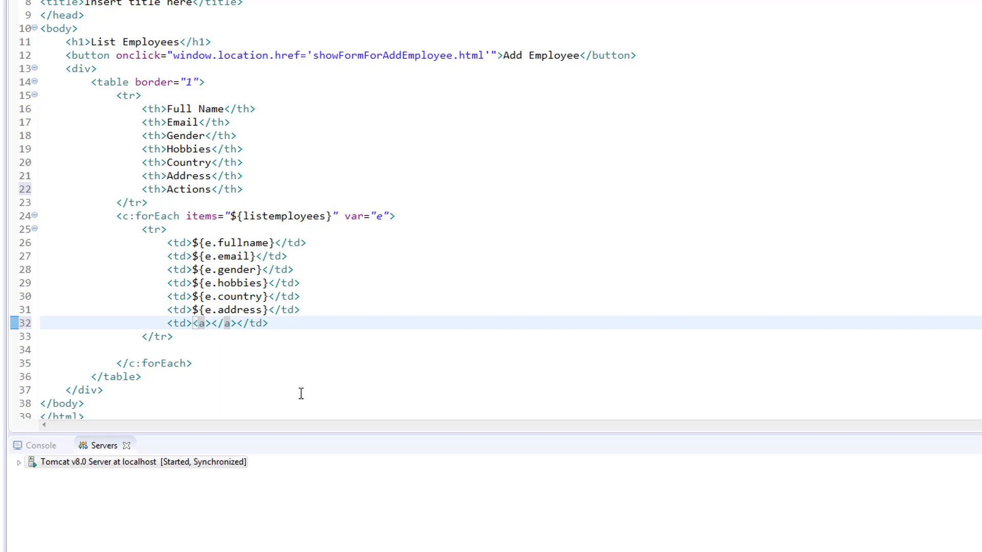
pyautogui.write('h')
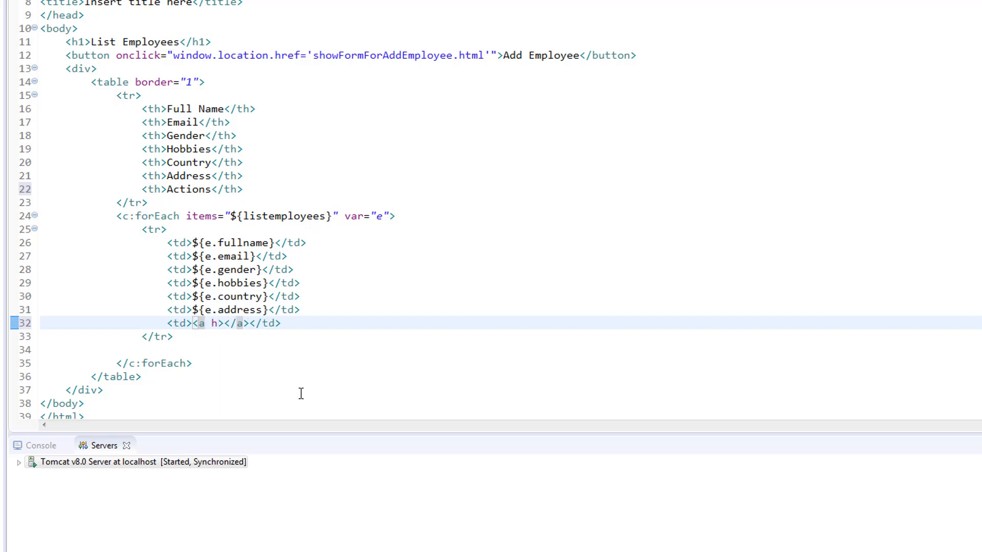
pyautogui.write('ref=')
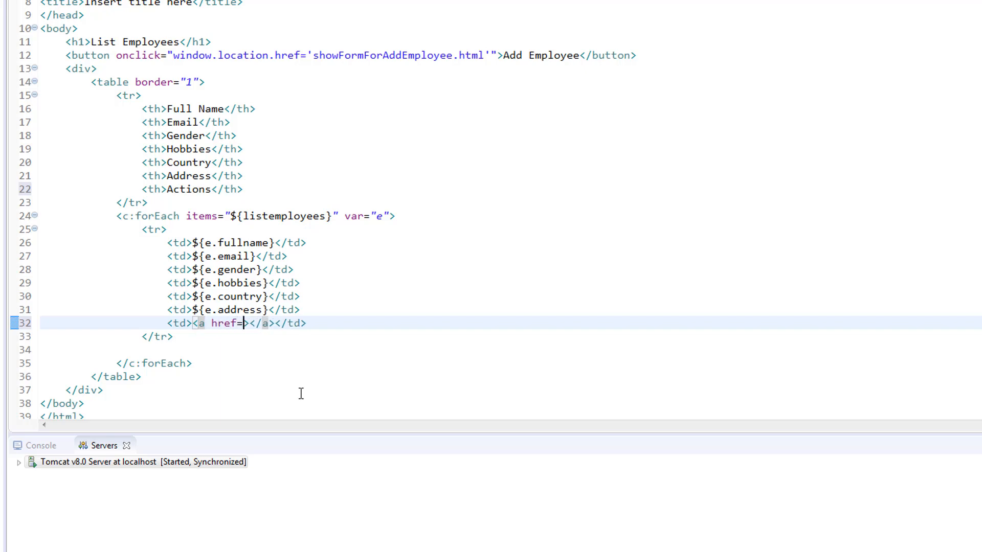
pyautogui.write('""')
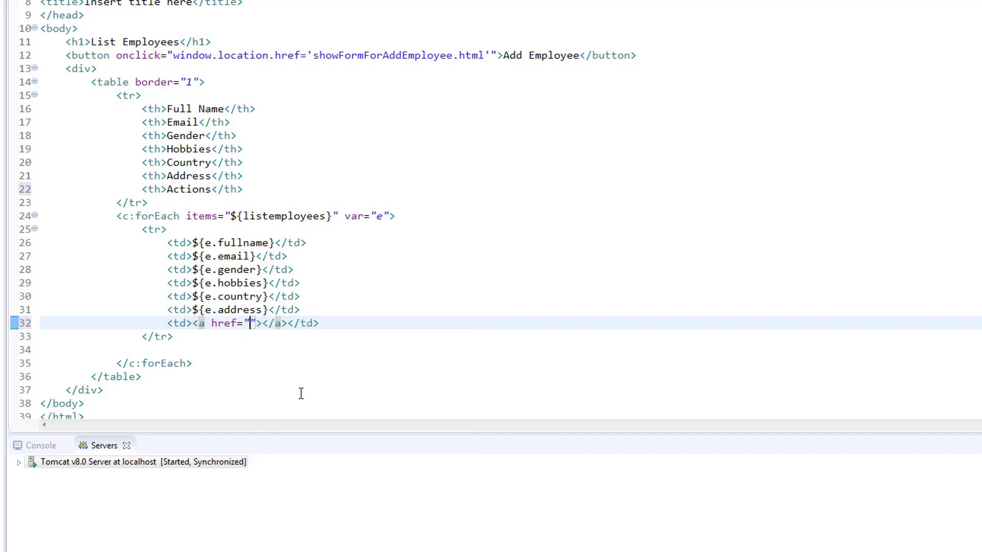
pyautogui.write('#')
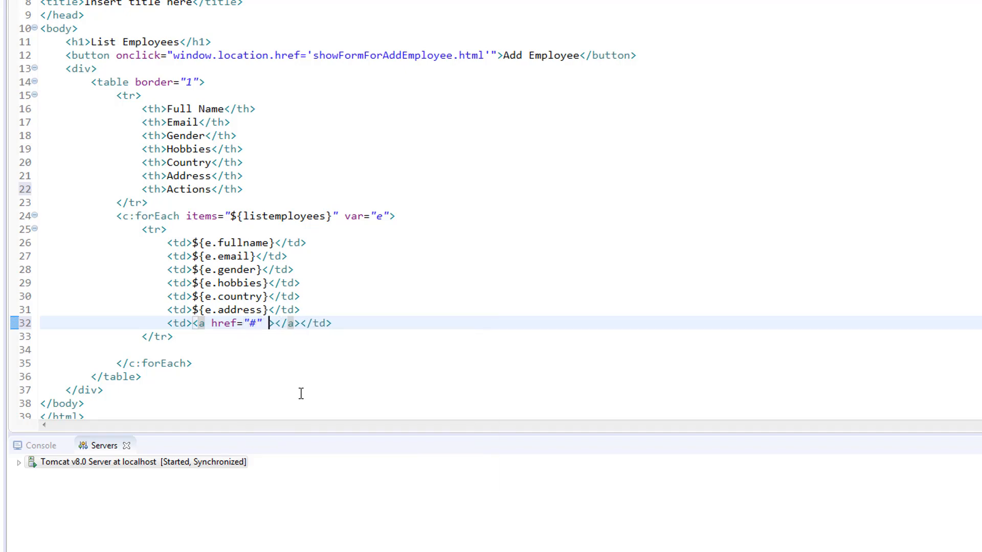
pyautogui.press('Backspace')
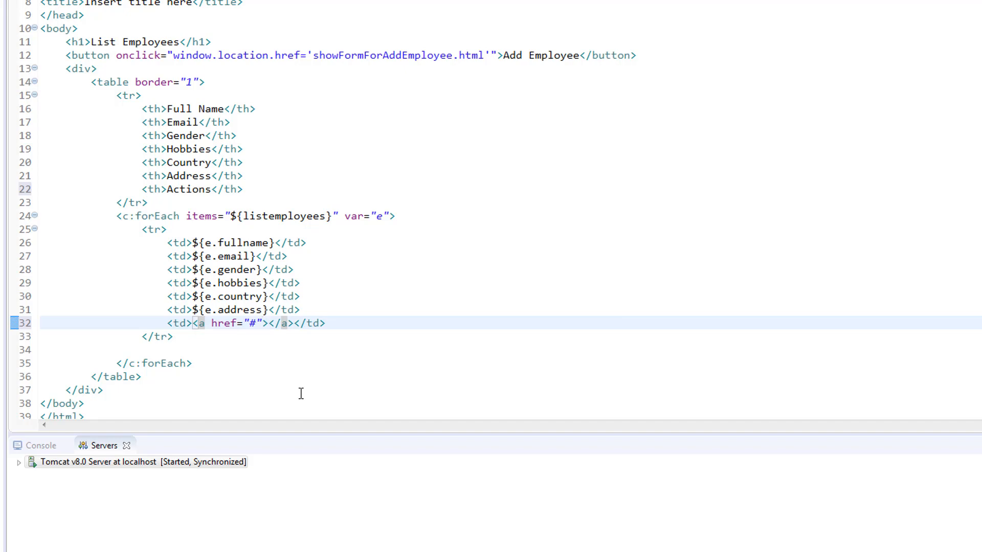
pyautogui.write('Delete')
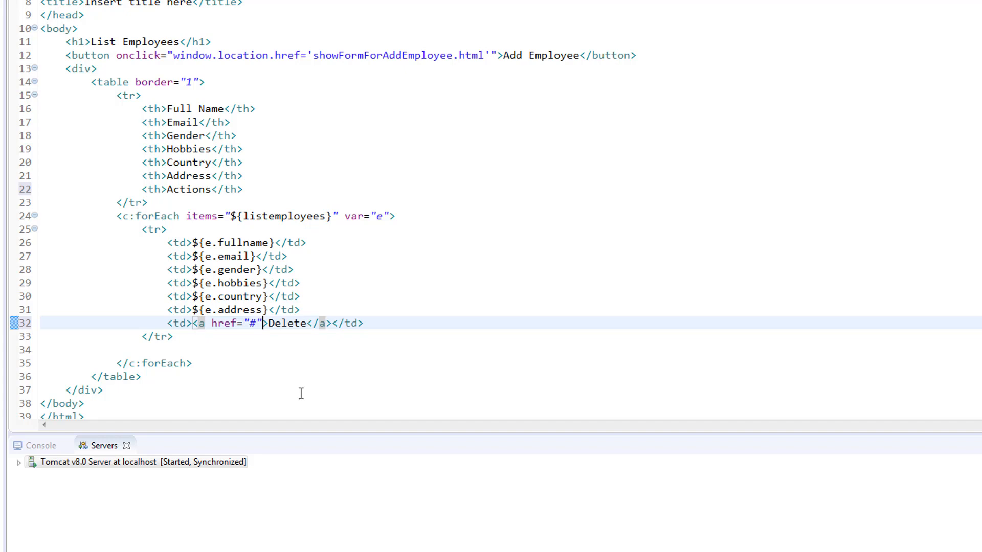
# - Give the Delete link onclick="confirm('Are you sure want to delete the record?')"
pyautogui.write('onclick="')
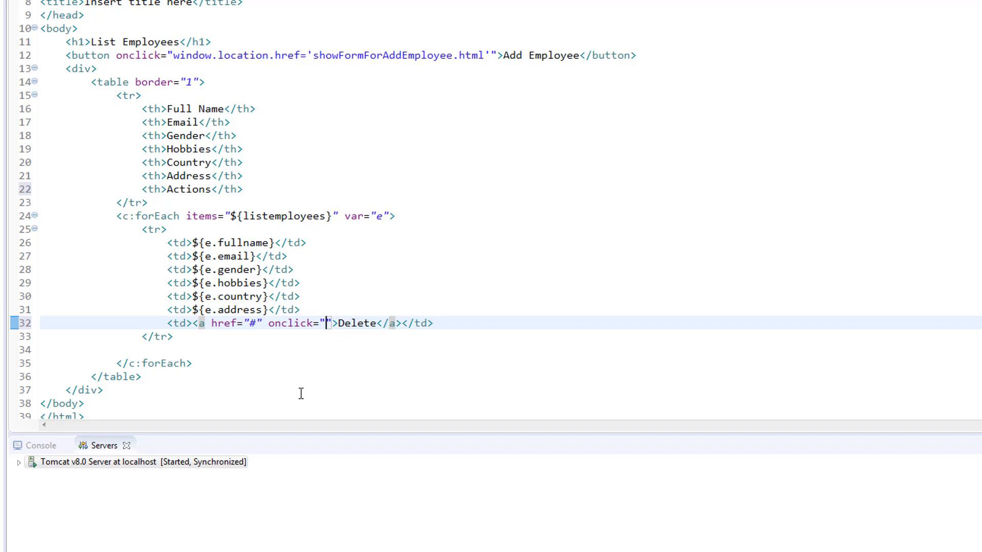
pyautogui.write('conf')
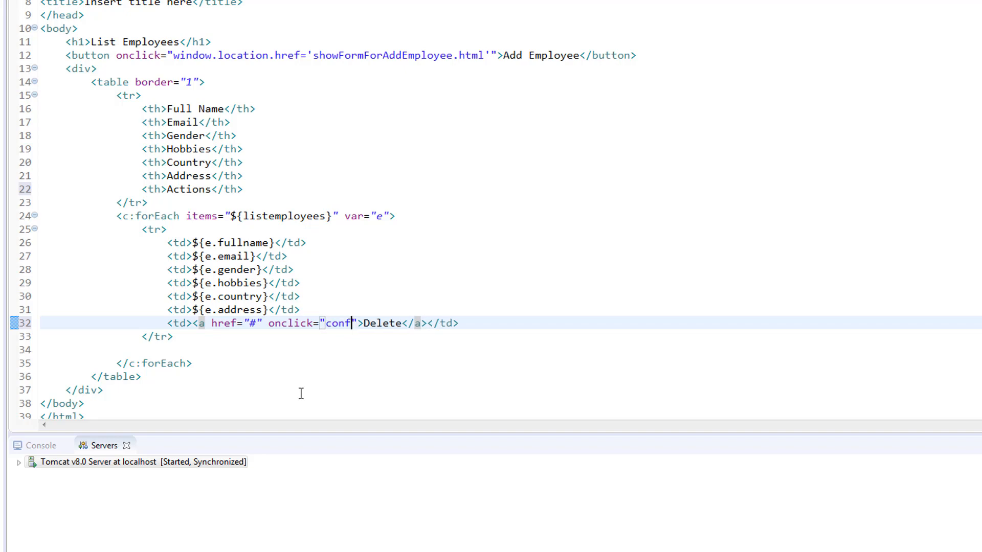
pyautogui.write("irm('")
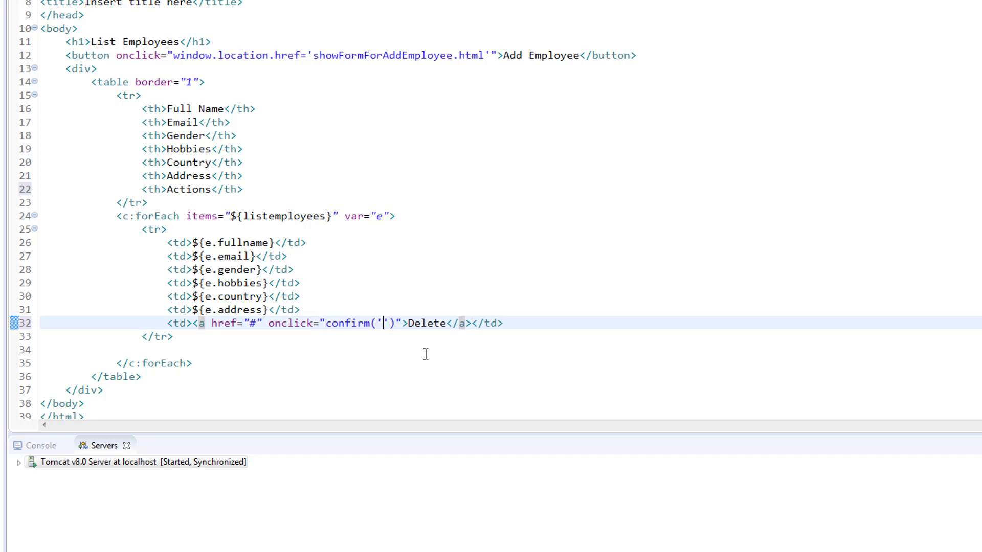
pyautogui.write('Are')
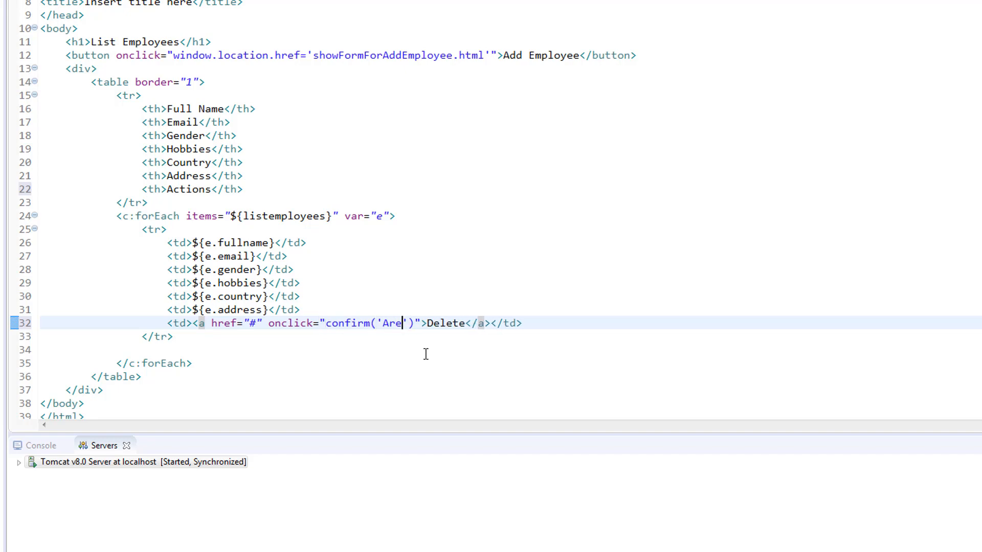
pyautogui.write('yuou')
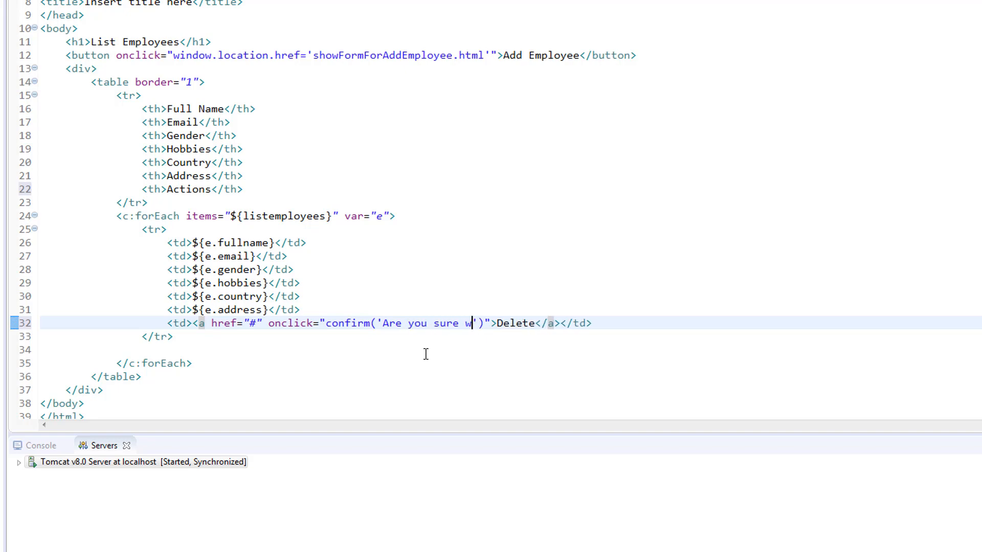
pyautogui.write('ant to delete')
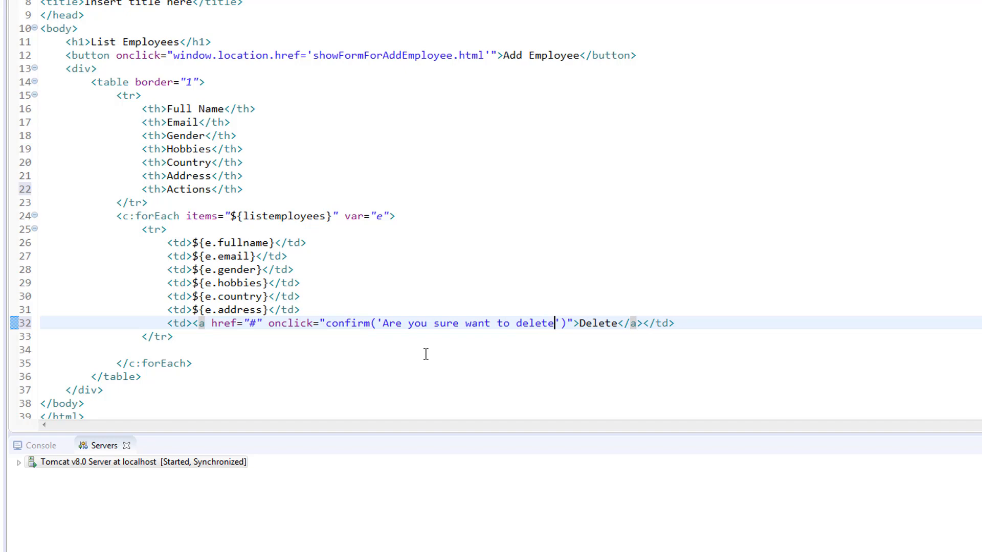
pyautogui.write('the recor')
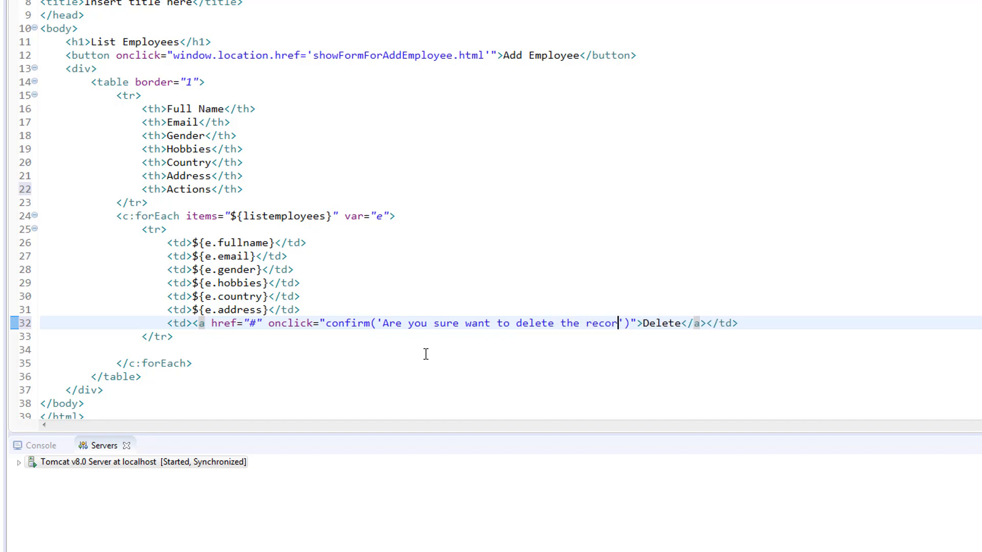
pyautogui.write('d?')
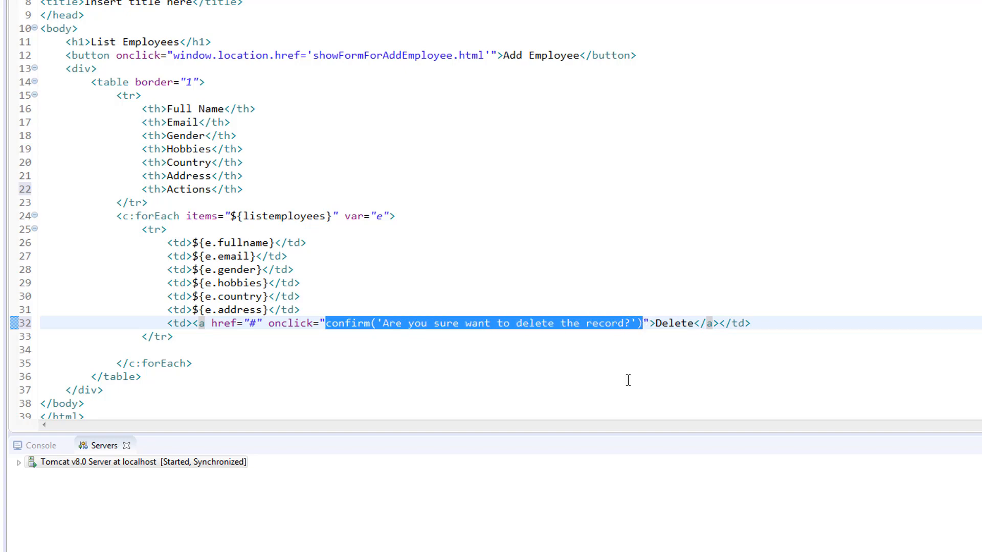
# - Wrap the confirm in if(!(confirm(...))) return false inside the Delete link's onclick
pyautogui.press('Delete')
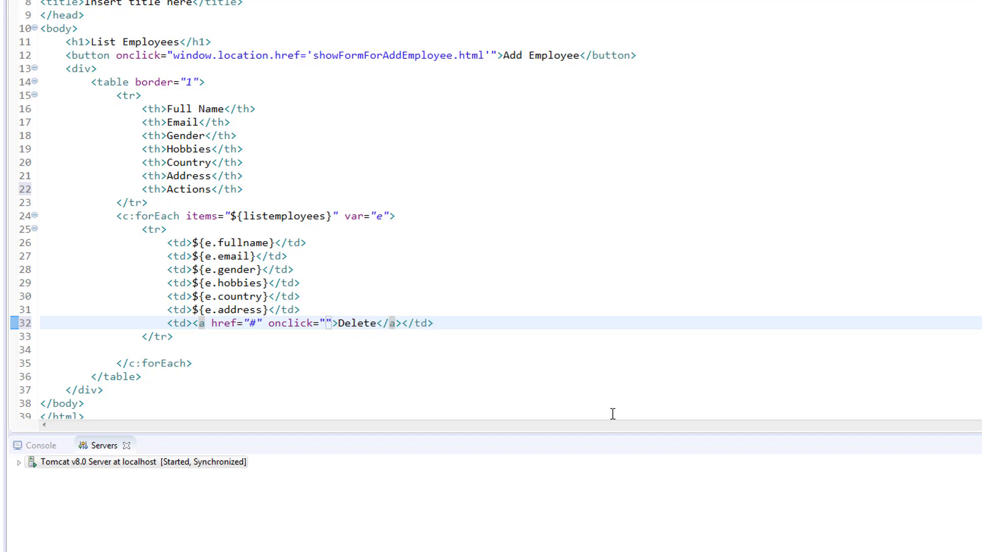
pyautogui.write('if()')
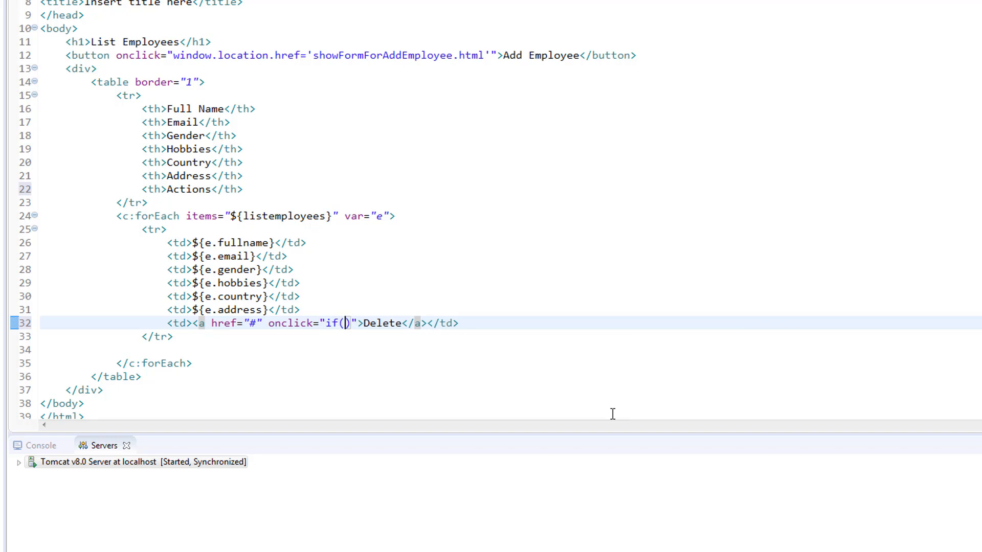
pyautogui.write('!')
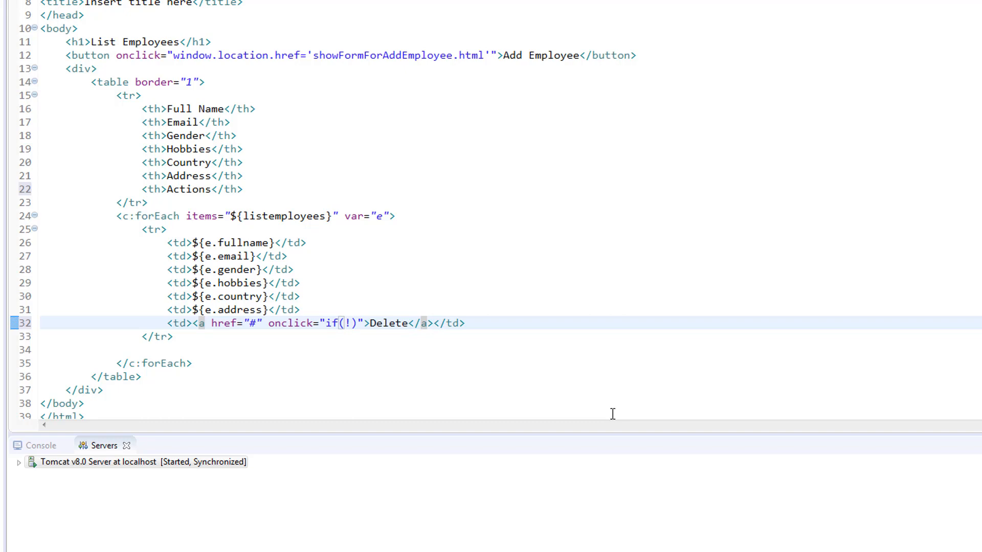
pyautogui.write('(')
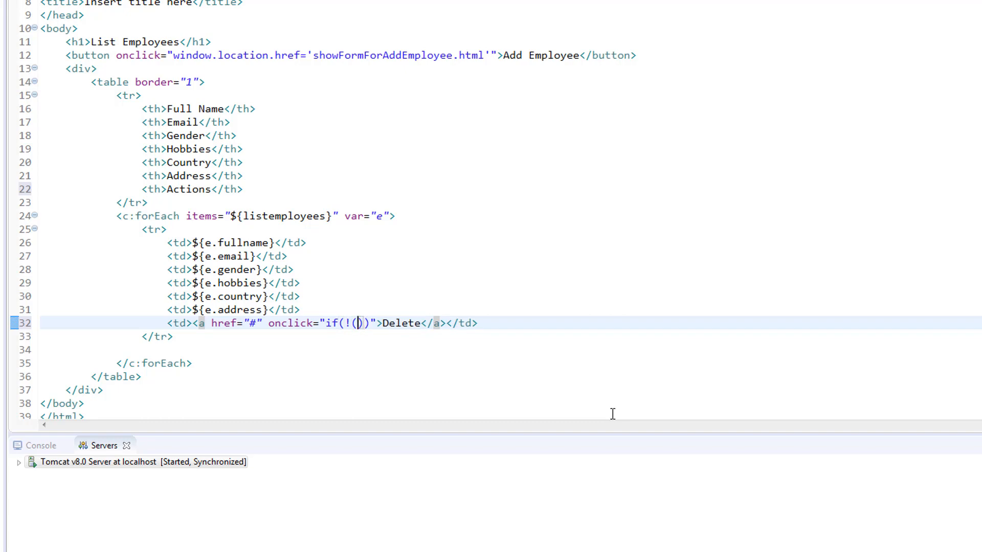
pyautogui.write("confirm('Are you sure want to delete the record?'))")
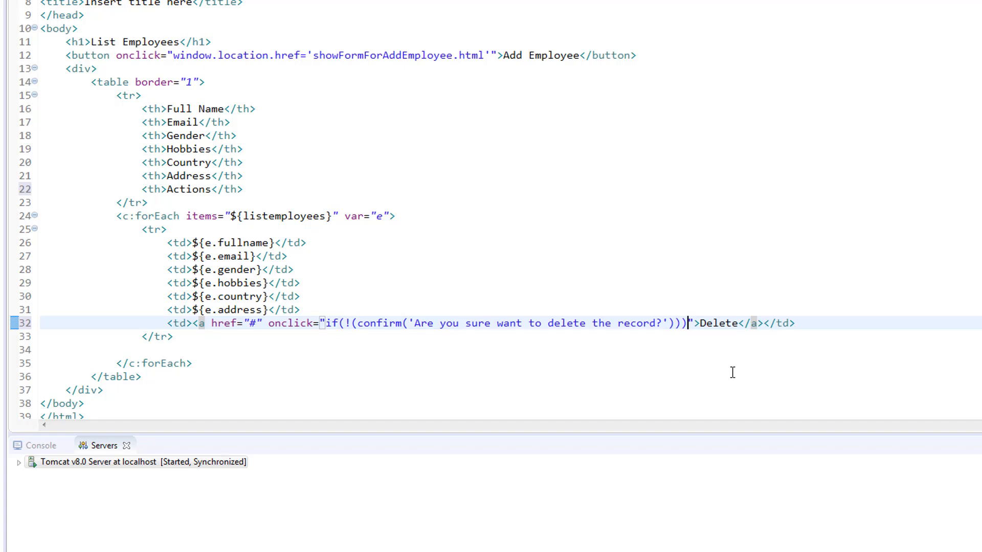
pyautogui.write('retu')
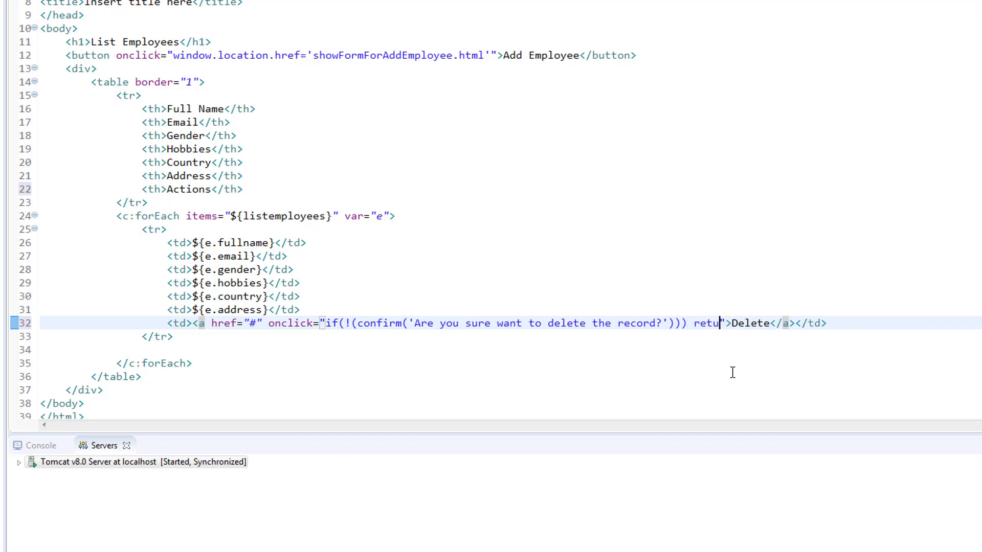
pyautogui.write('rn false')
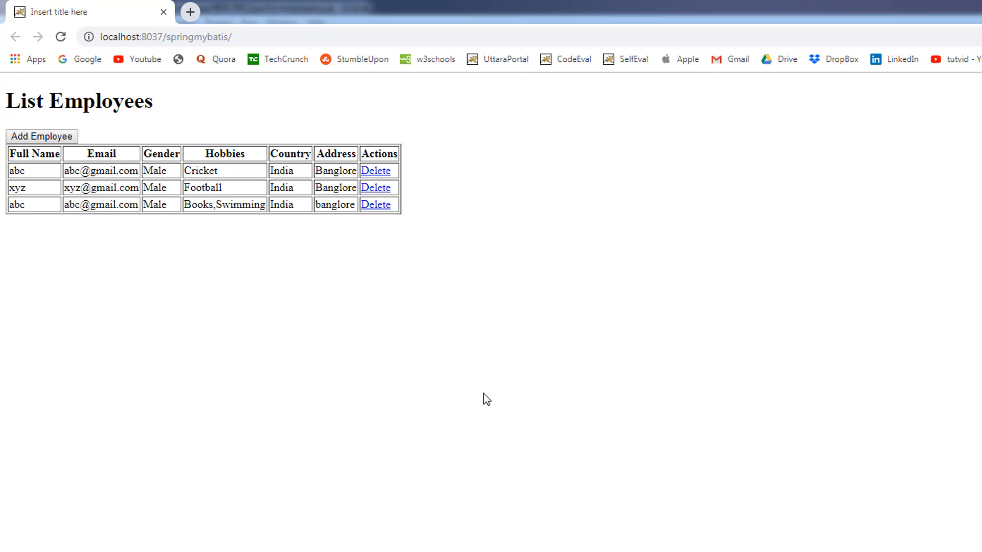
pyautogui.moveTo(377, 170)
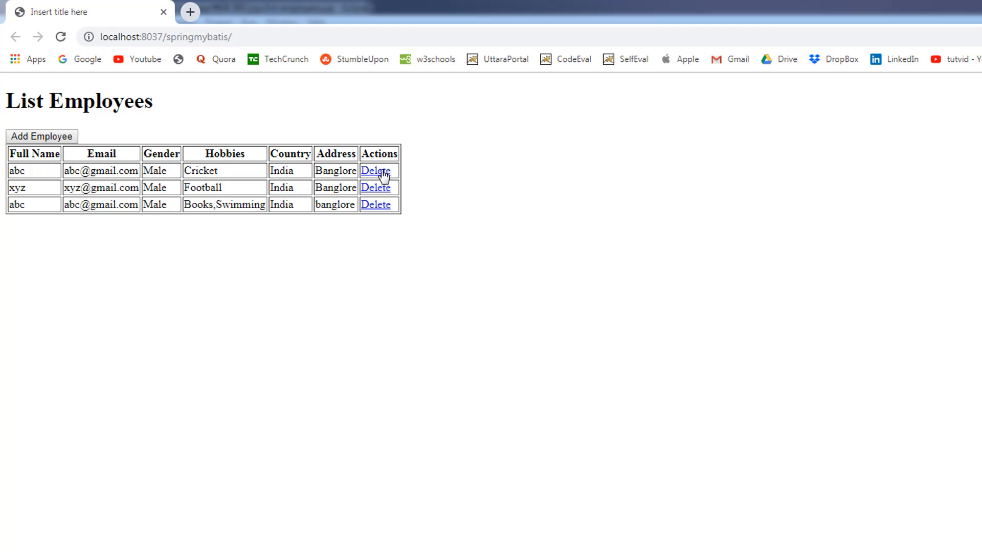
pyautogui.moveTo(375, 187)
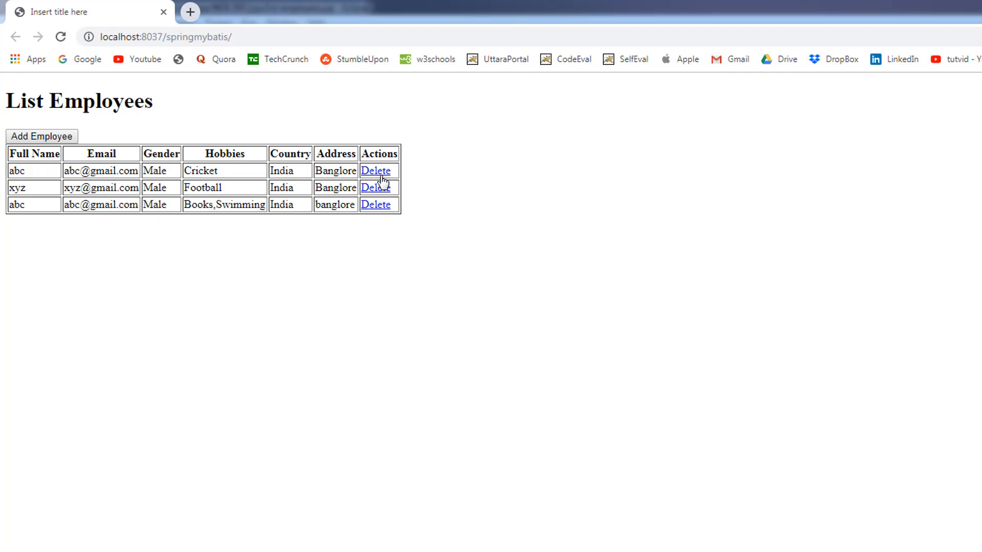
pyautogui.moveTo(381, 172)
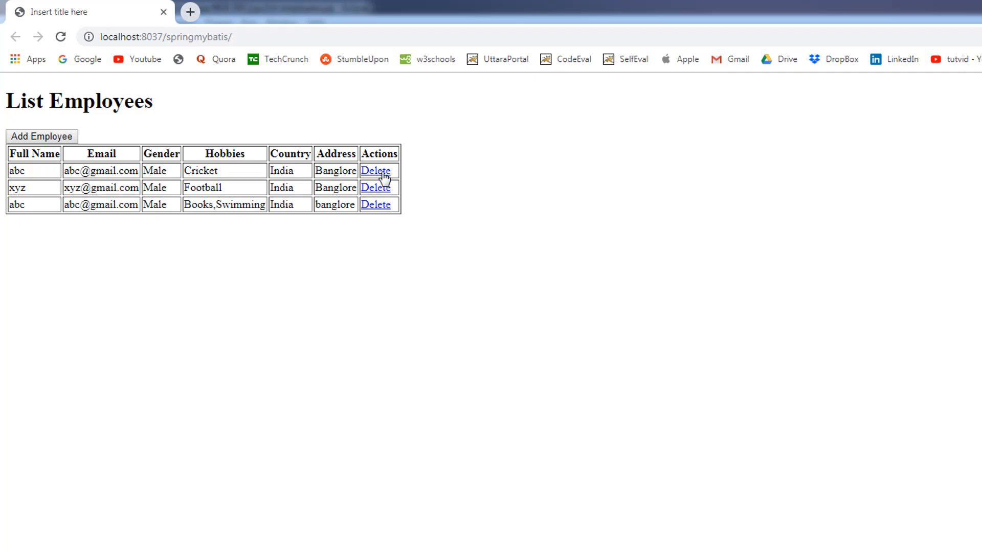
pyautogui.moveTo(374, 181)
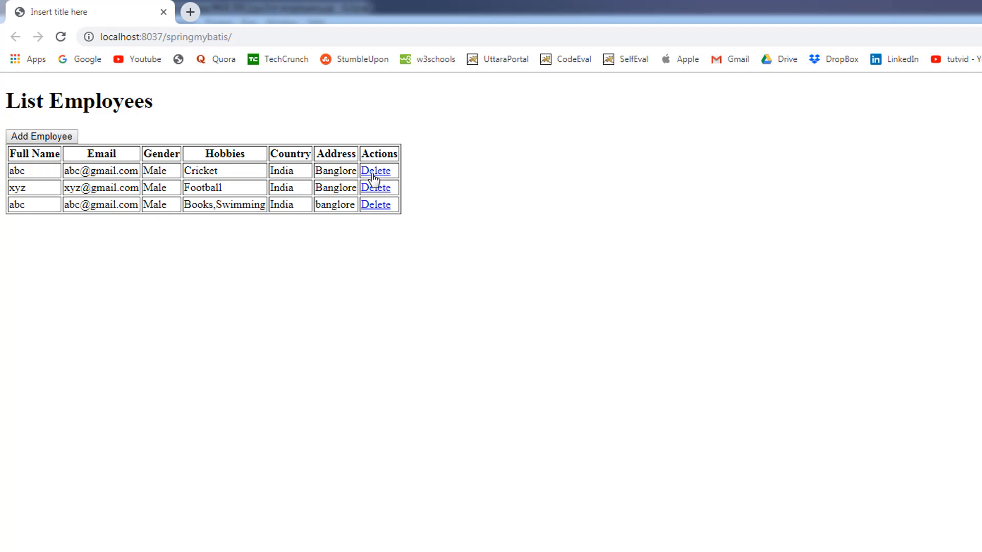
pyautogui.click(376, 171)
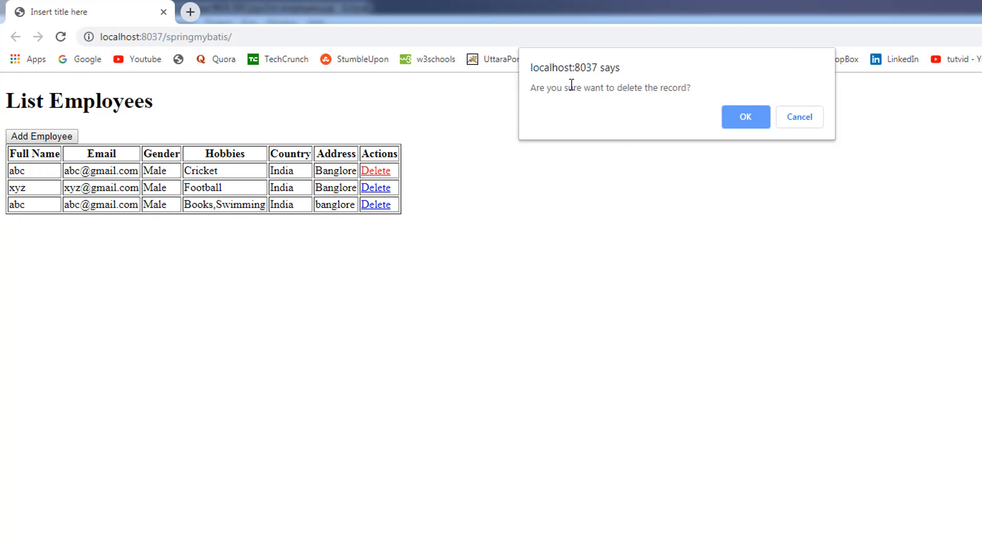
pyautogui.moveTo(582, 106)
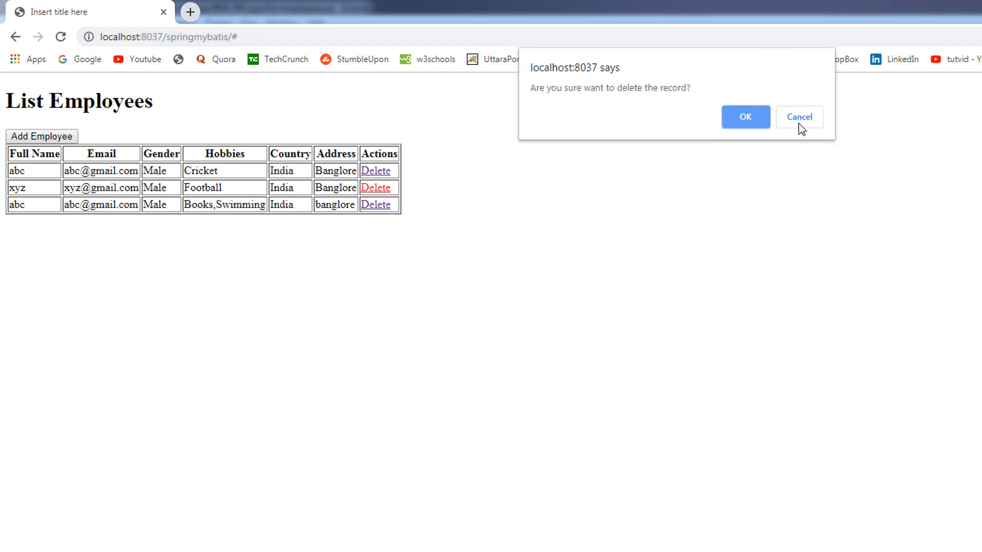
pyautogui.click(798, 117)
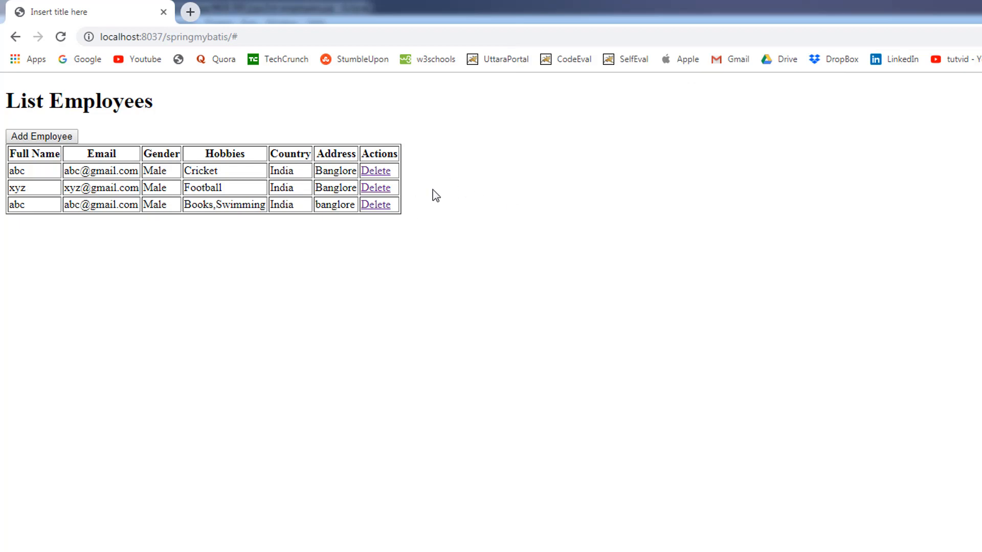
pyautogui.moveTo(378, 170)
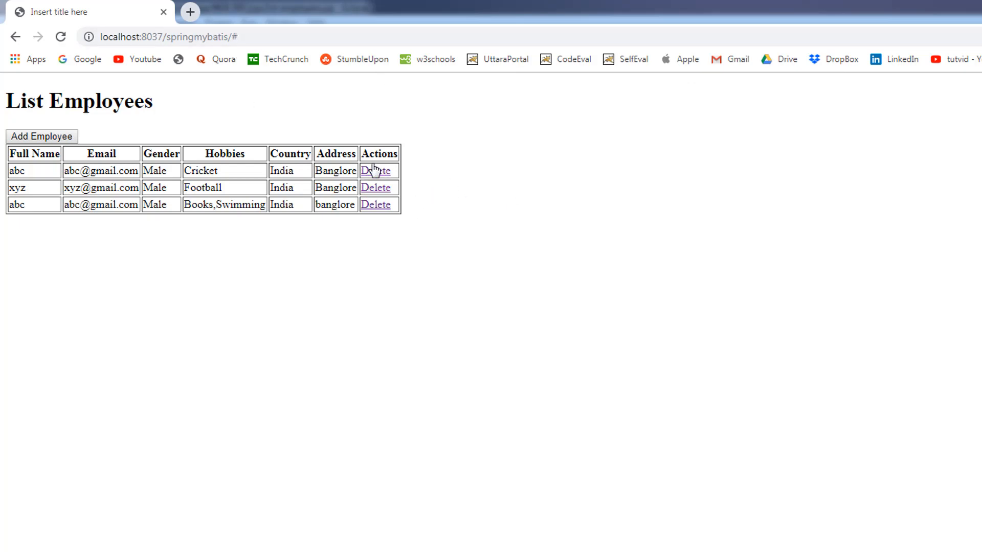
pyautogui.moveTo(390, 195)
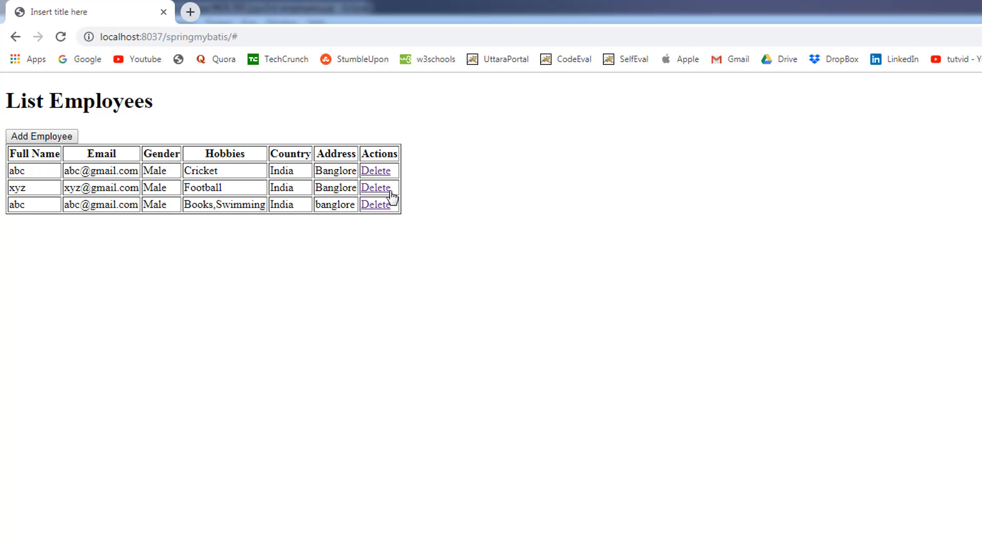
pyautogui.moveTo(376, 187)
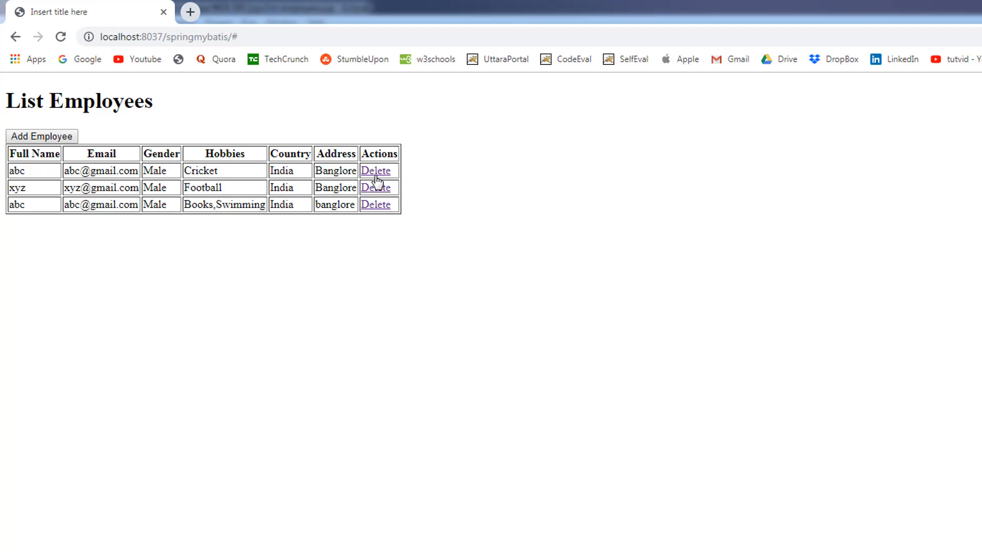
pyautogui.moveTo(34, 158)
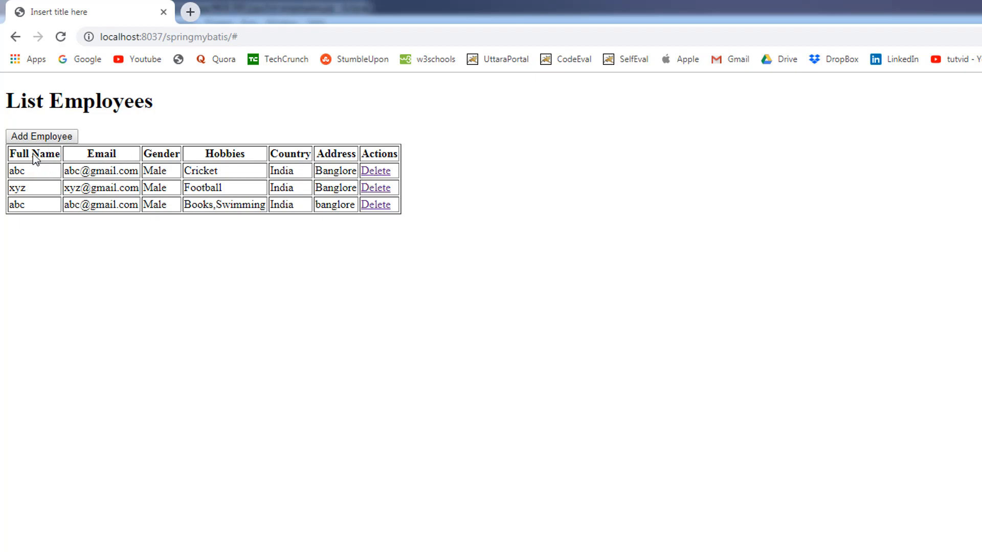
pyautogui.moveTo(30, 173)
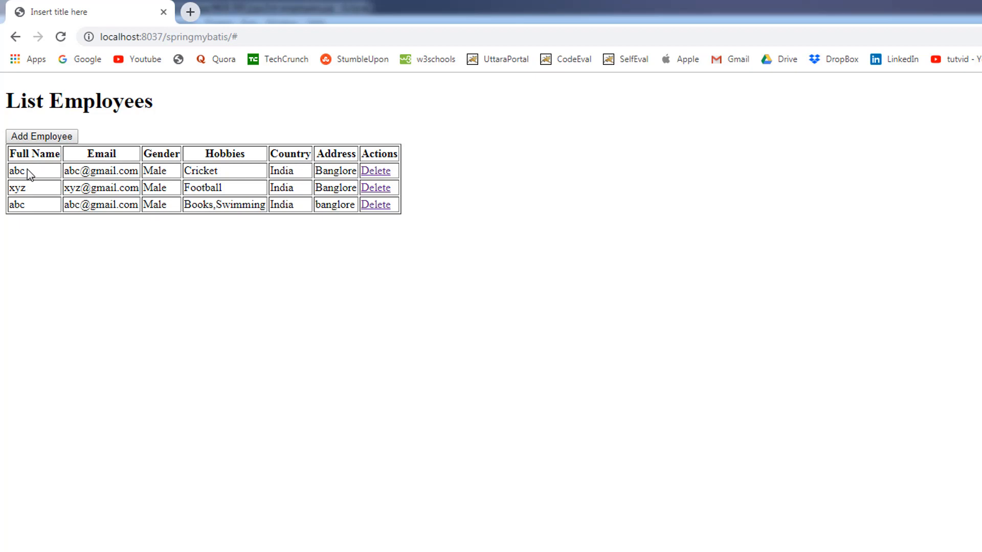